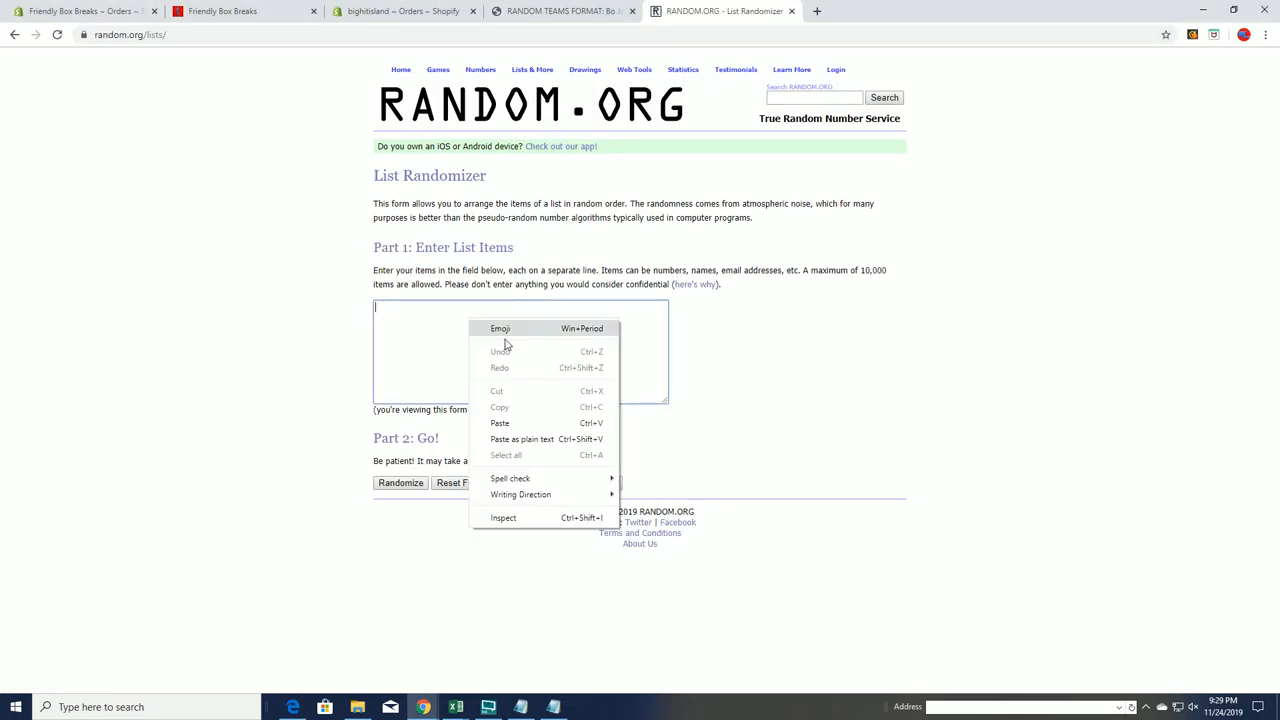
Paste the numbered buyer list into the List Randomizer box and randomize it
click(499, 423)
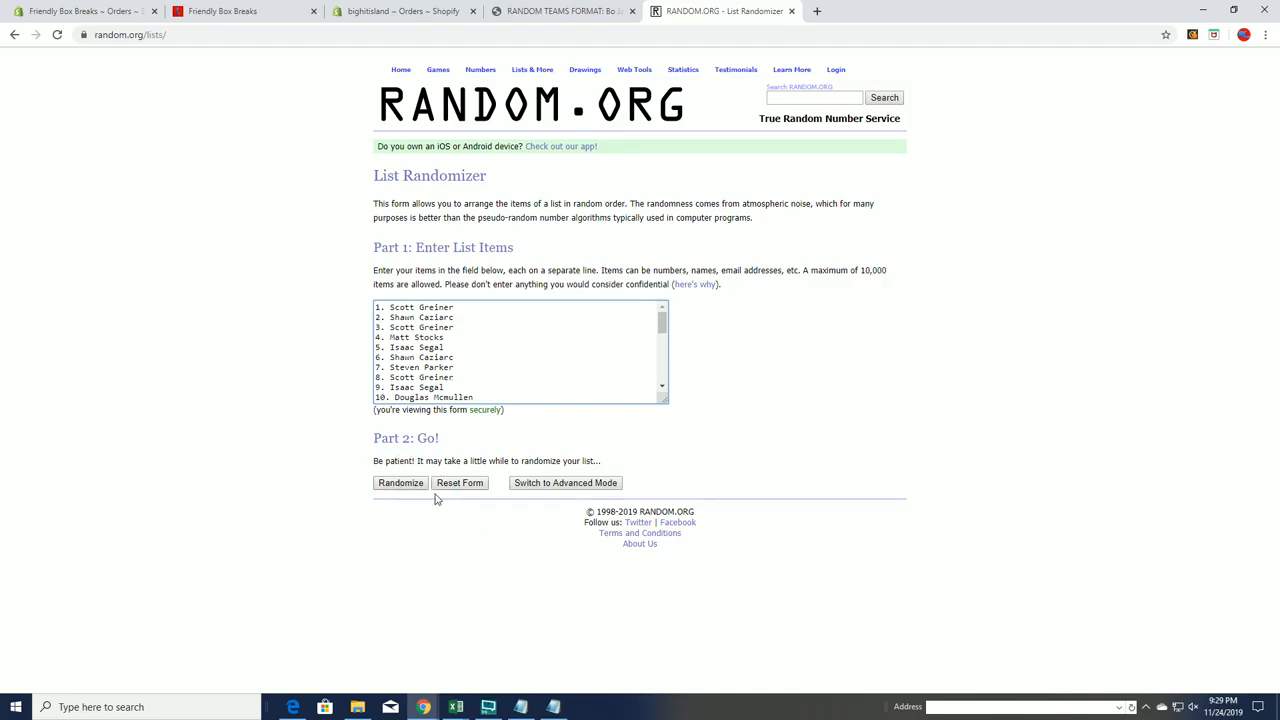
click(400, 483)
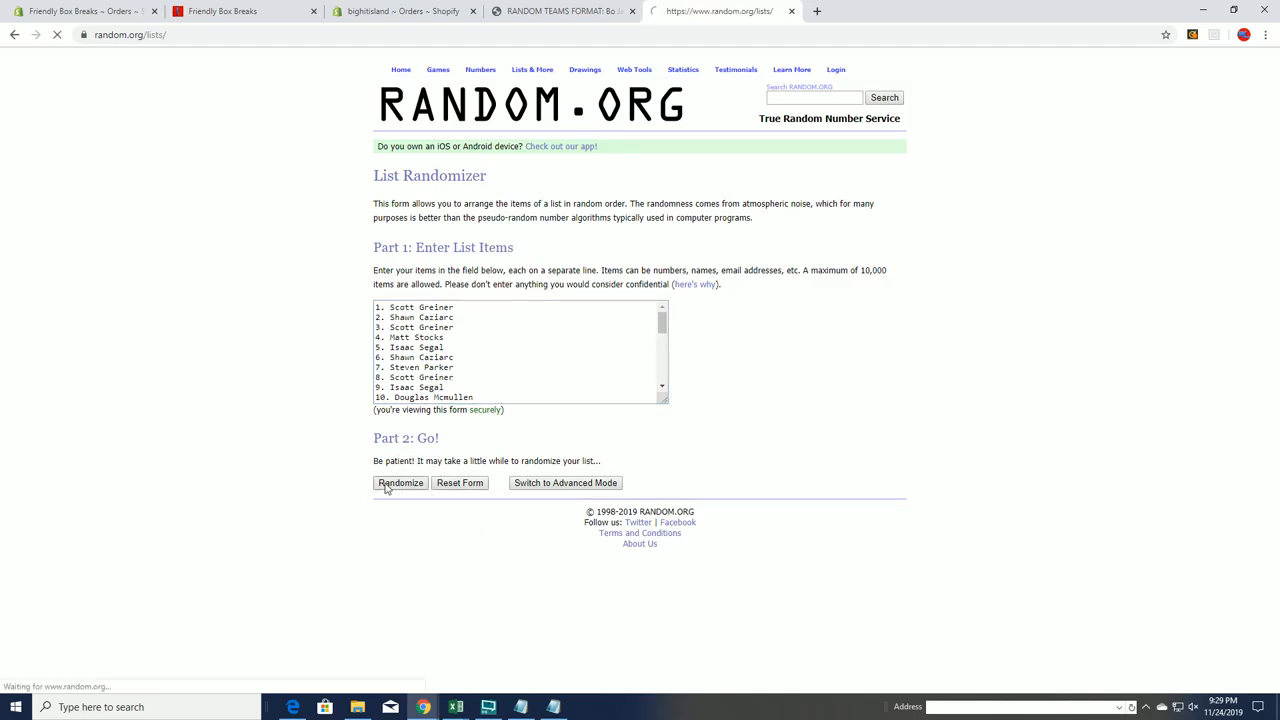
Reshuffle the 32-name list with Again! until seven randomizations are done
click(400, 483)
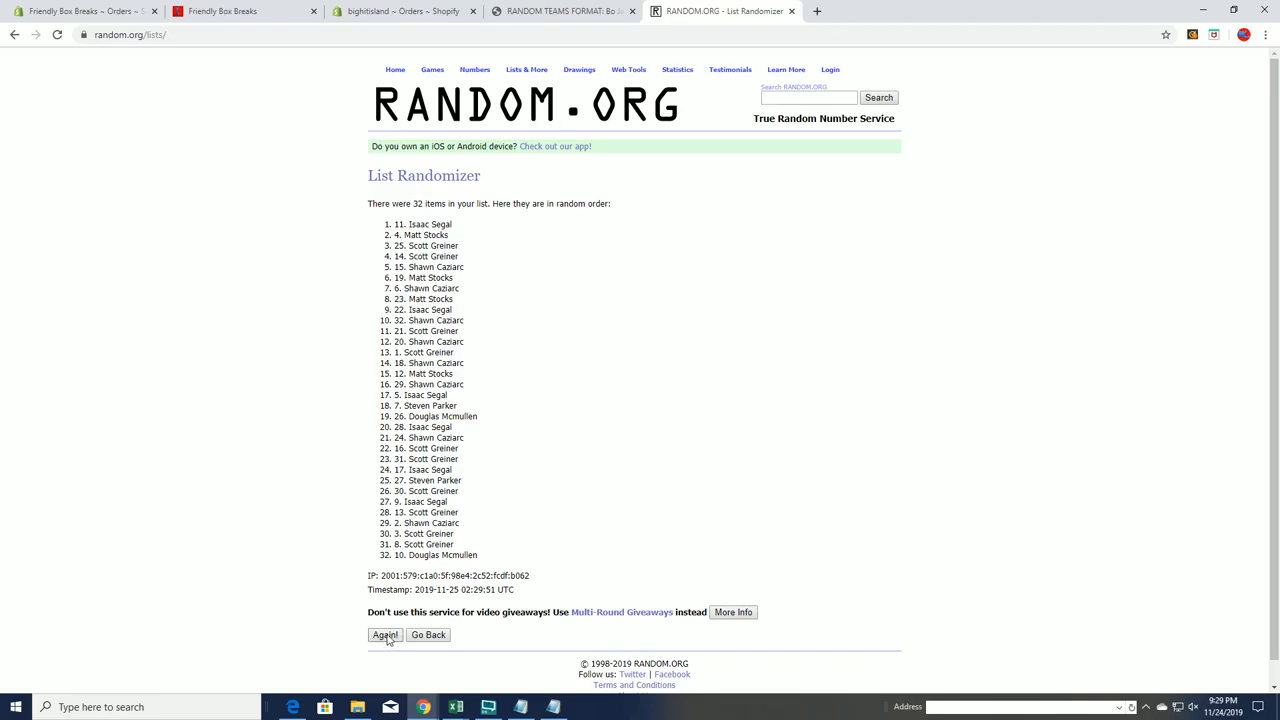
click(384, 635)
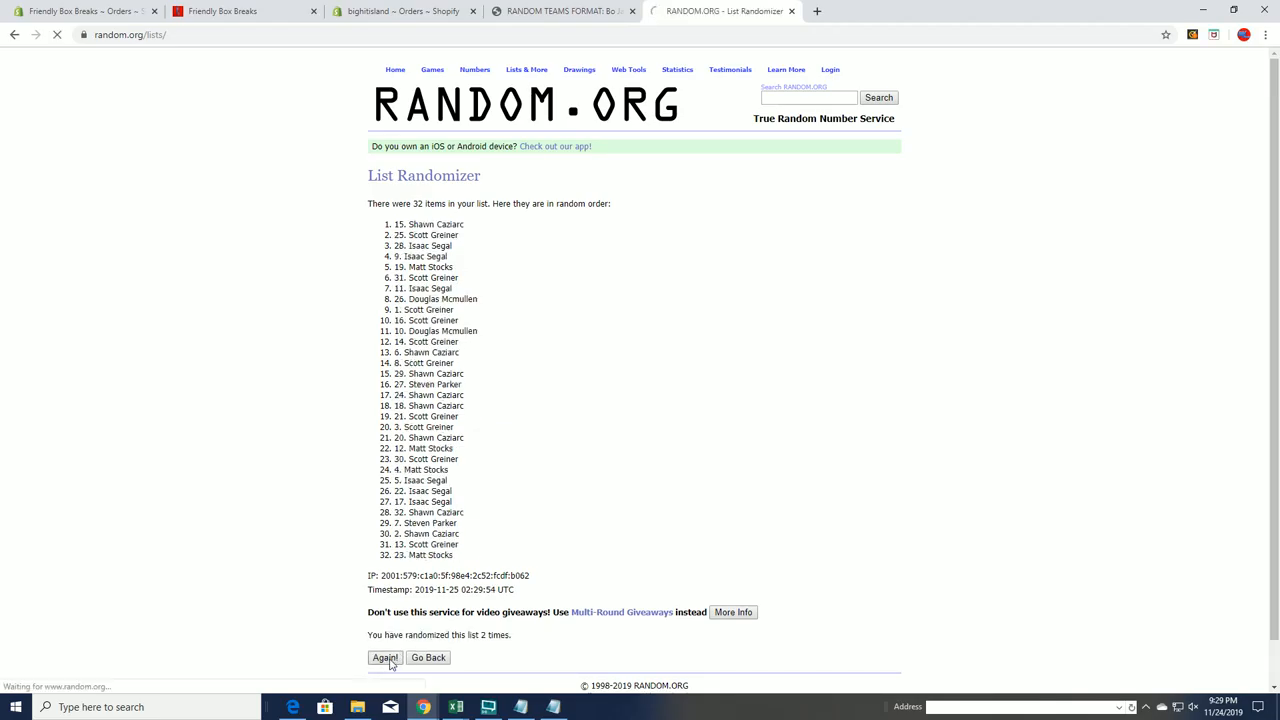
click(384, 657)
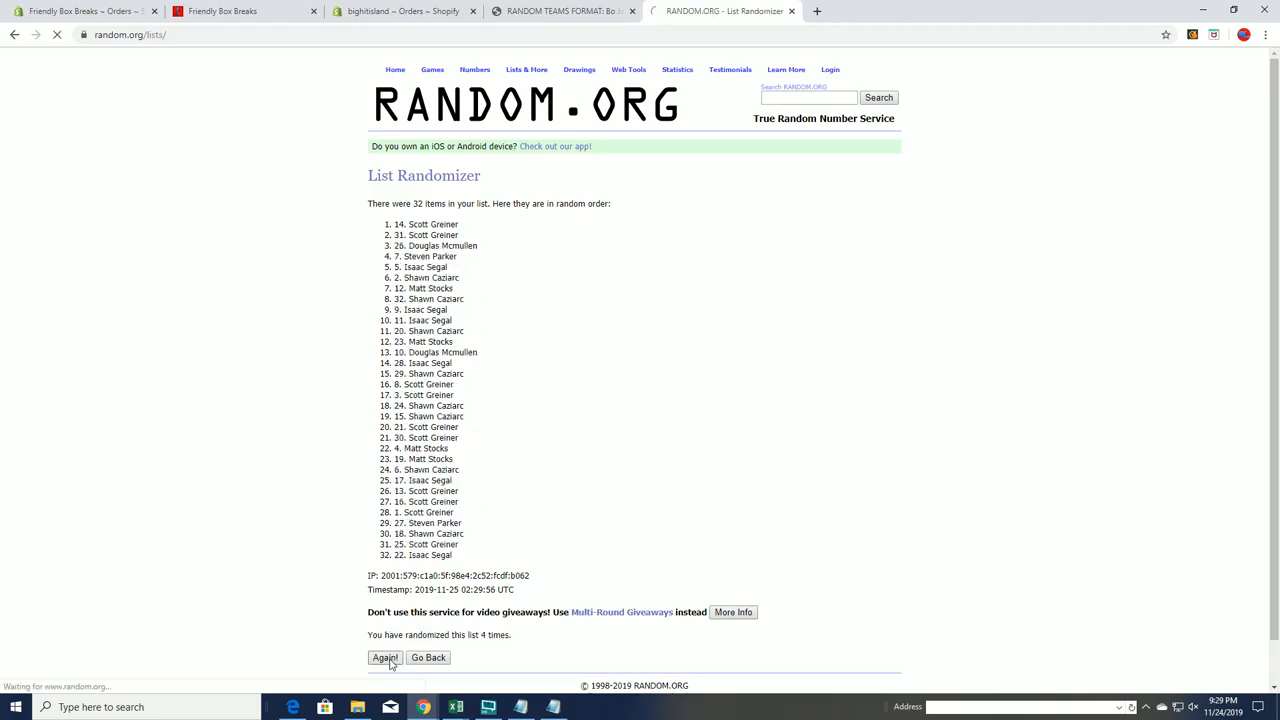
click(385, 657)
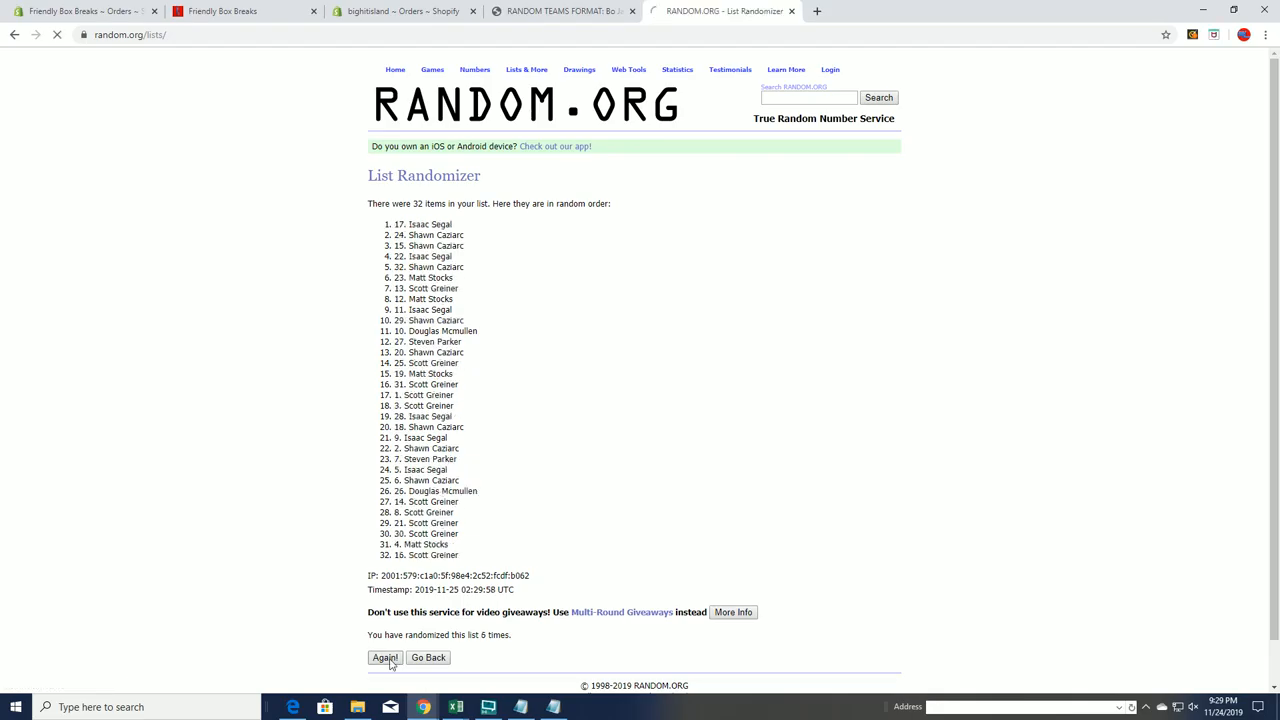
click(384, 657)
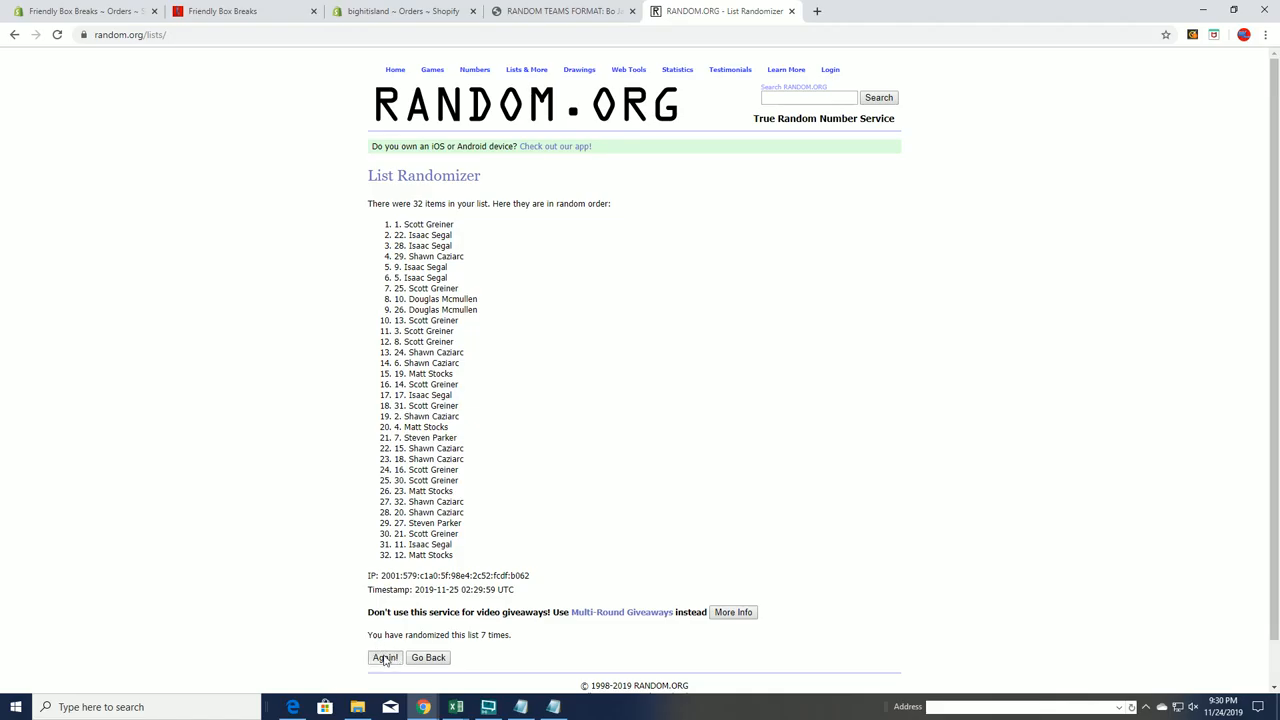
Reshuffle the participant list five more times, reaching 13 randomizations
click(385, 657)
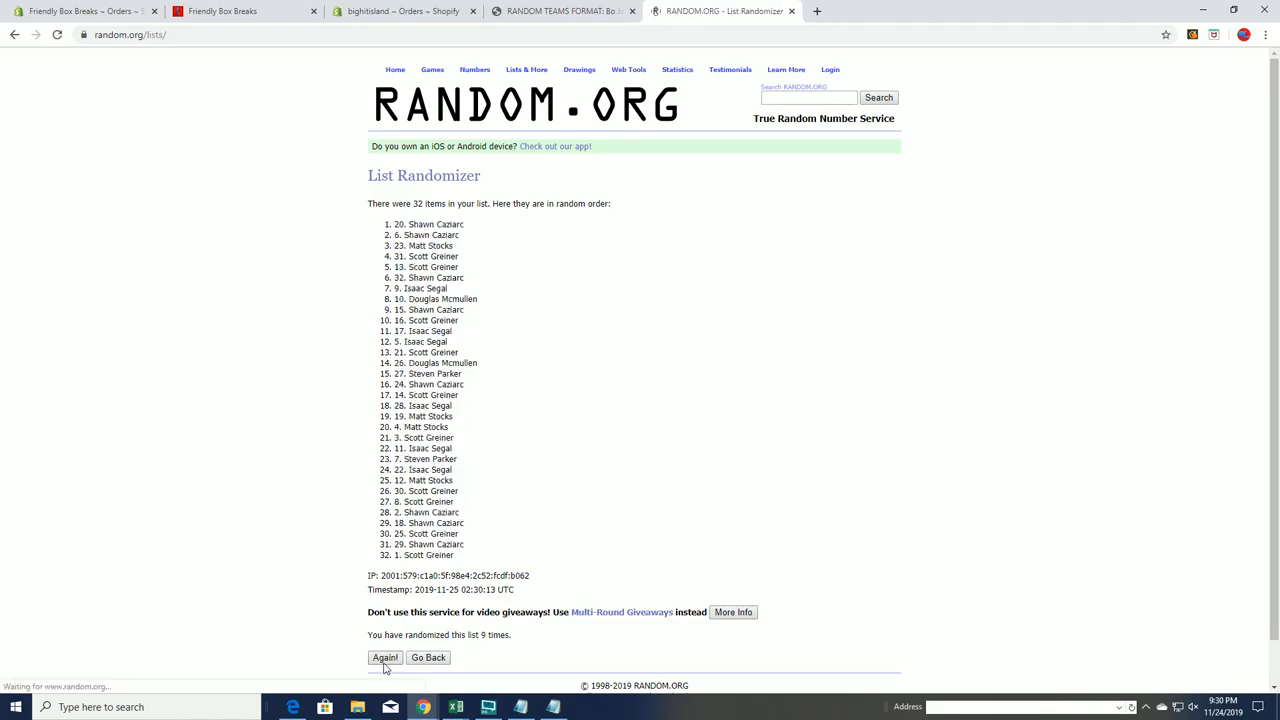
click(385, 657)
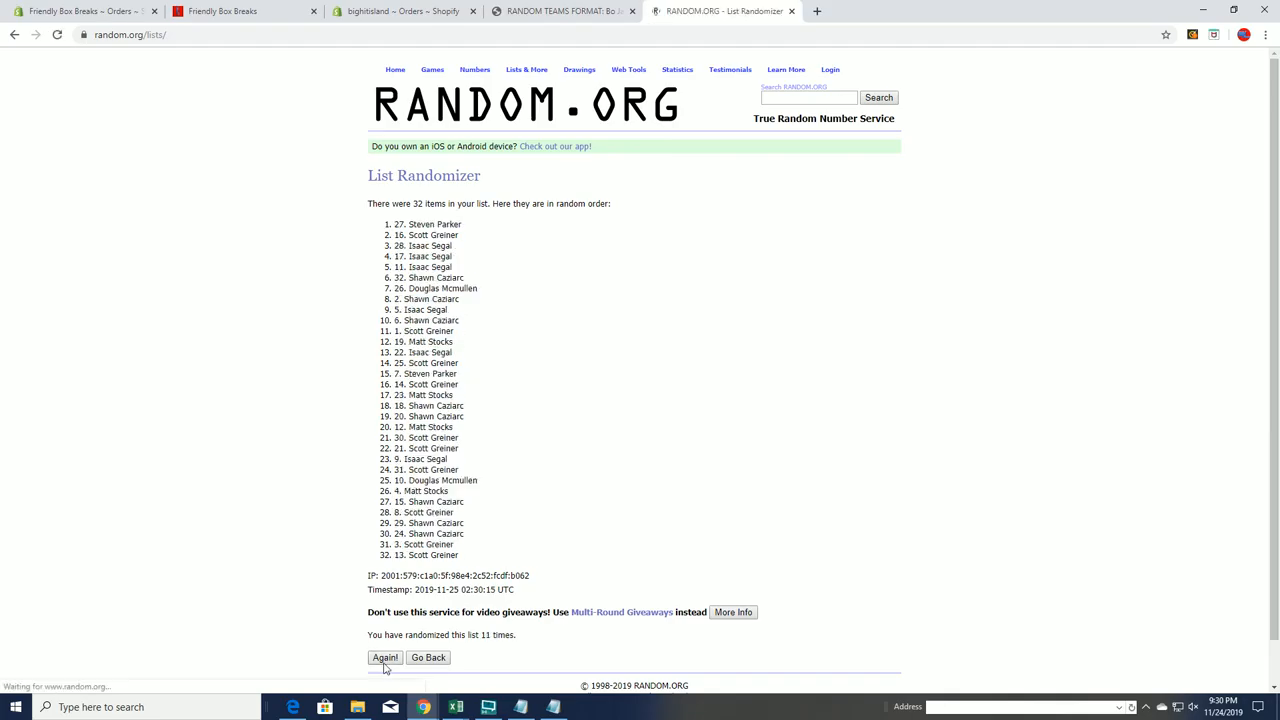
click(385, 657)
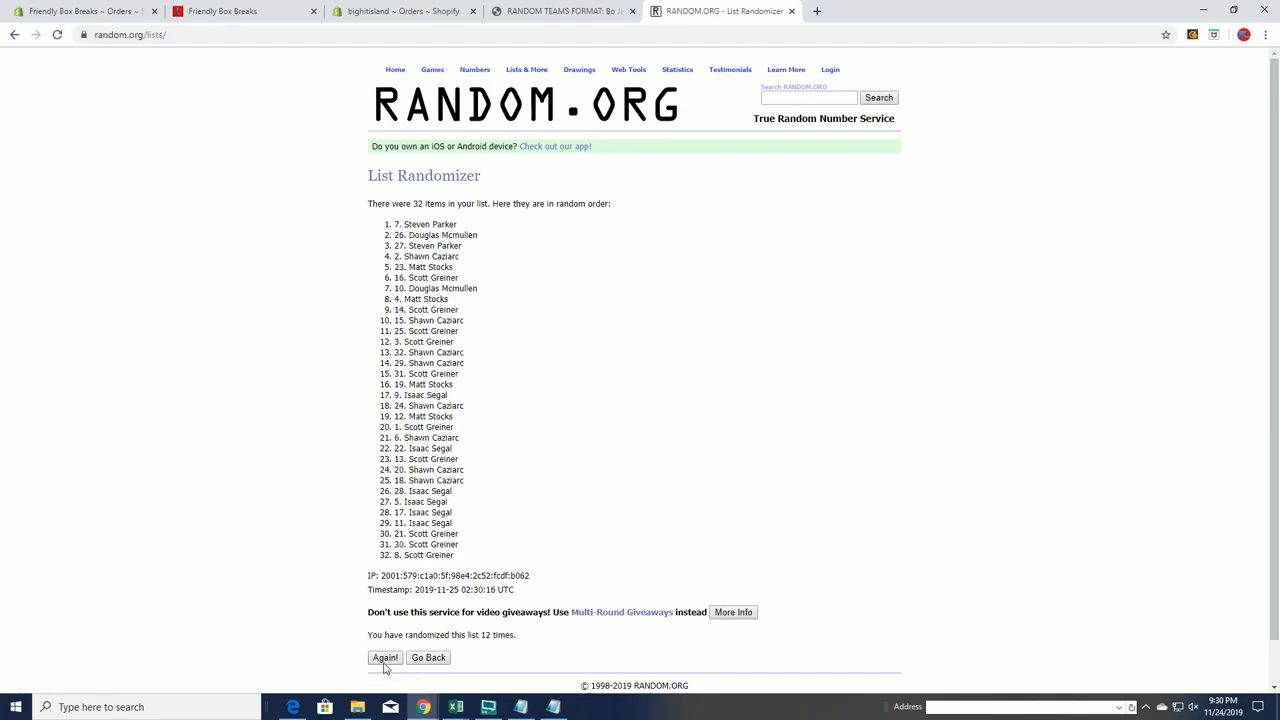
click(385, 657)
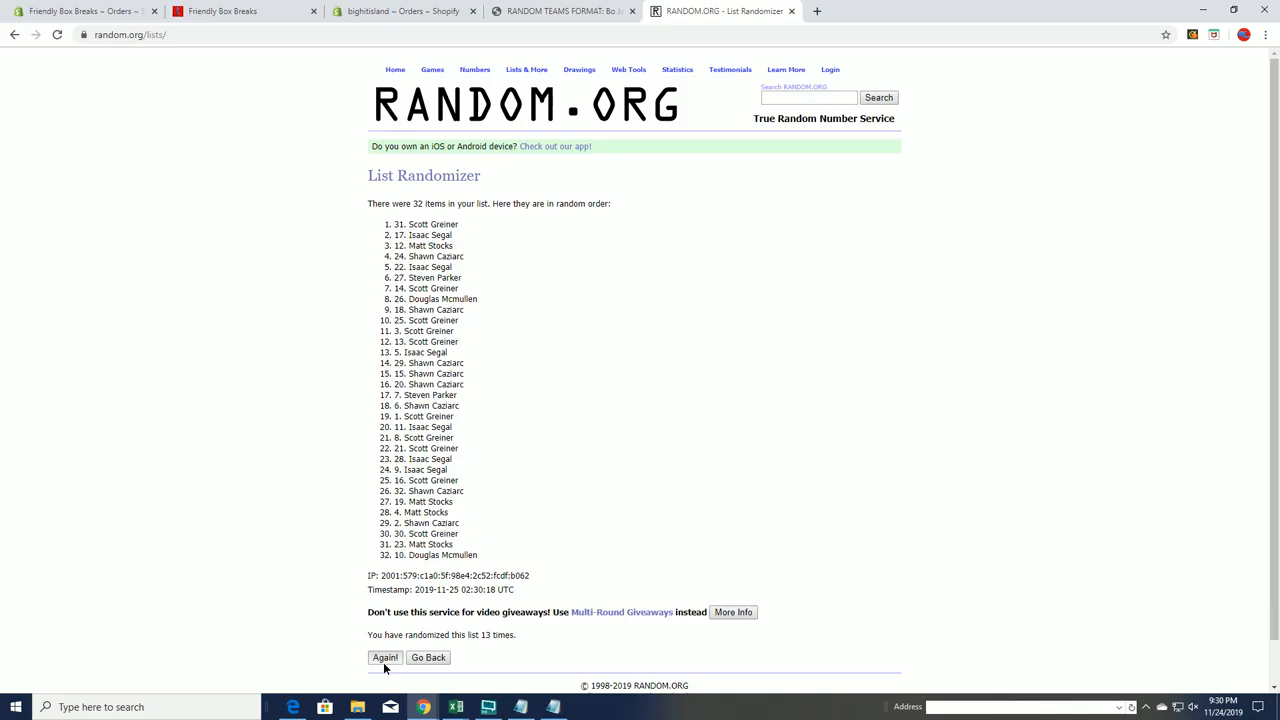
click(385, 657)
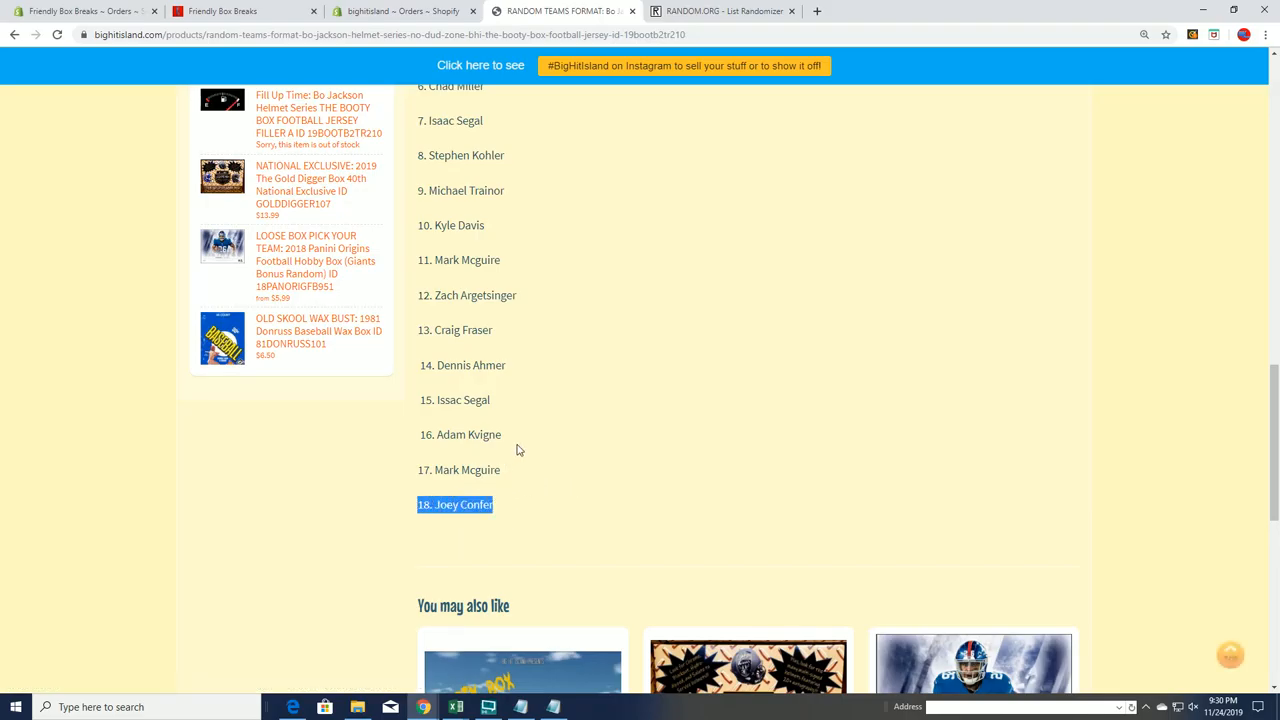
Scroll the Big Hit Island product page up past the participant list to the helmet giveaway description
scroll(up, 3)
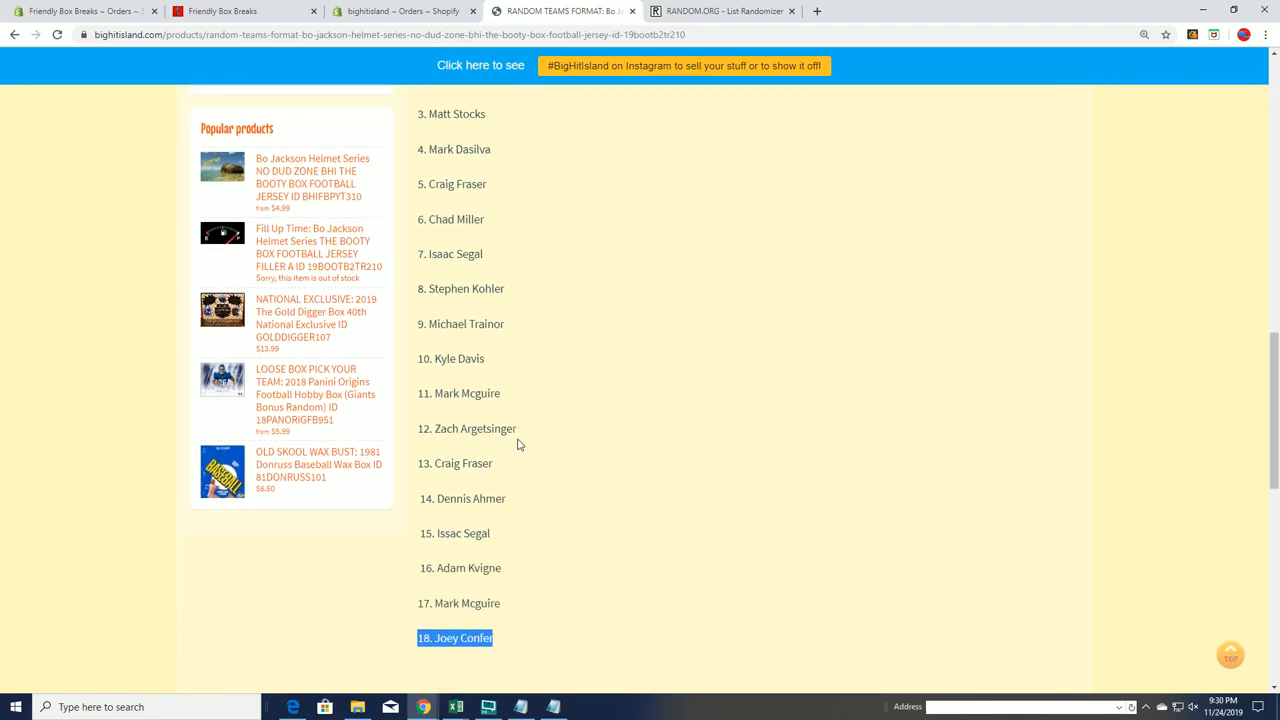
scroll(down, 3)
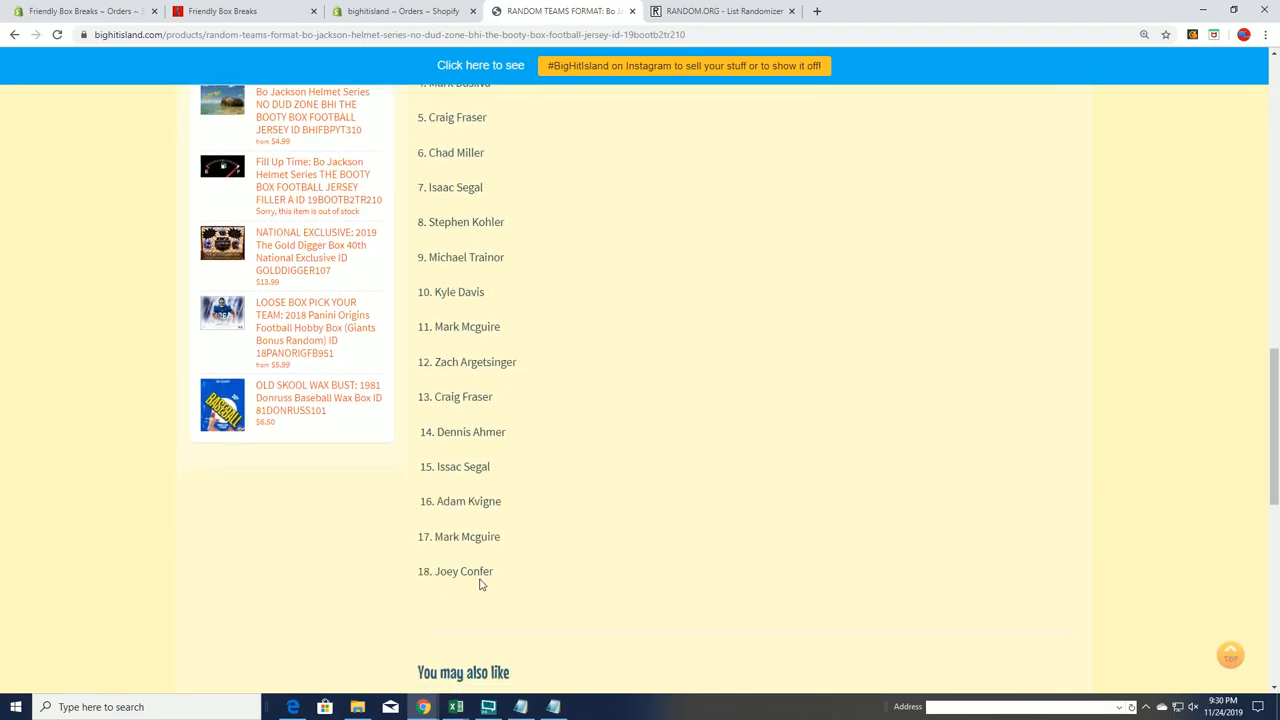
scroll(up, 3)
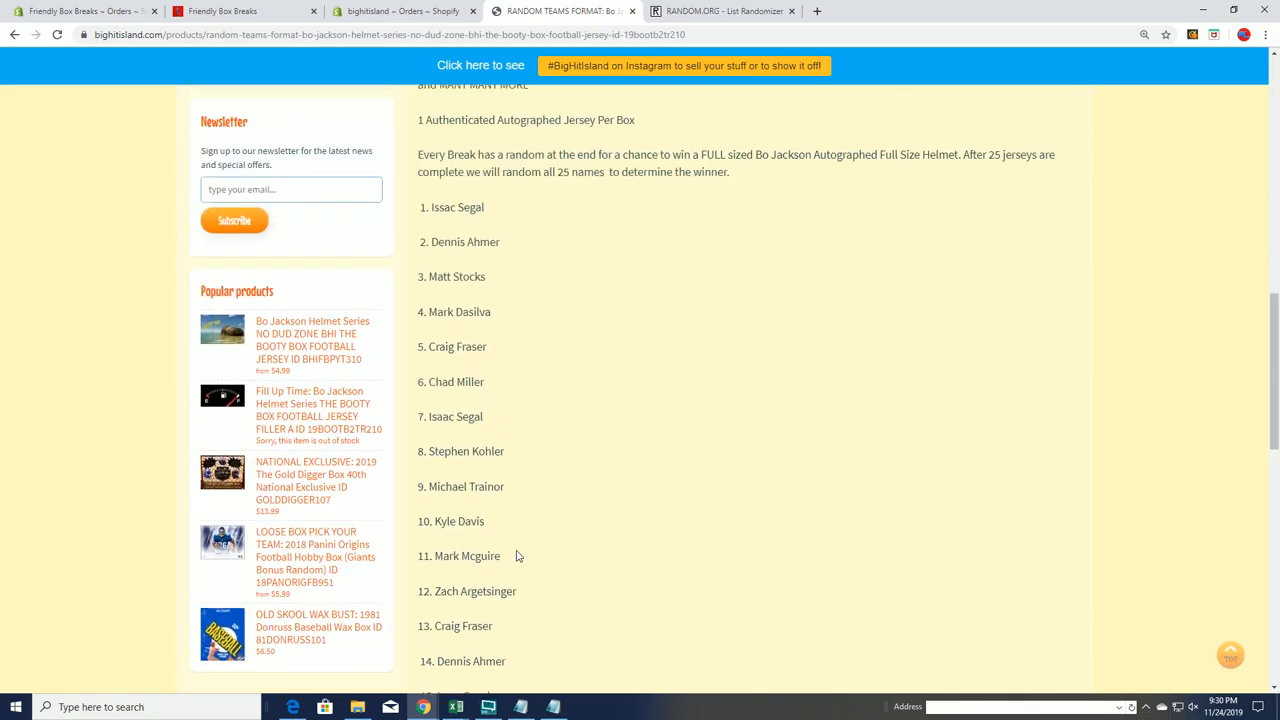
scroll(up, 3)
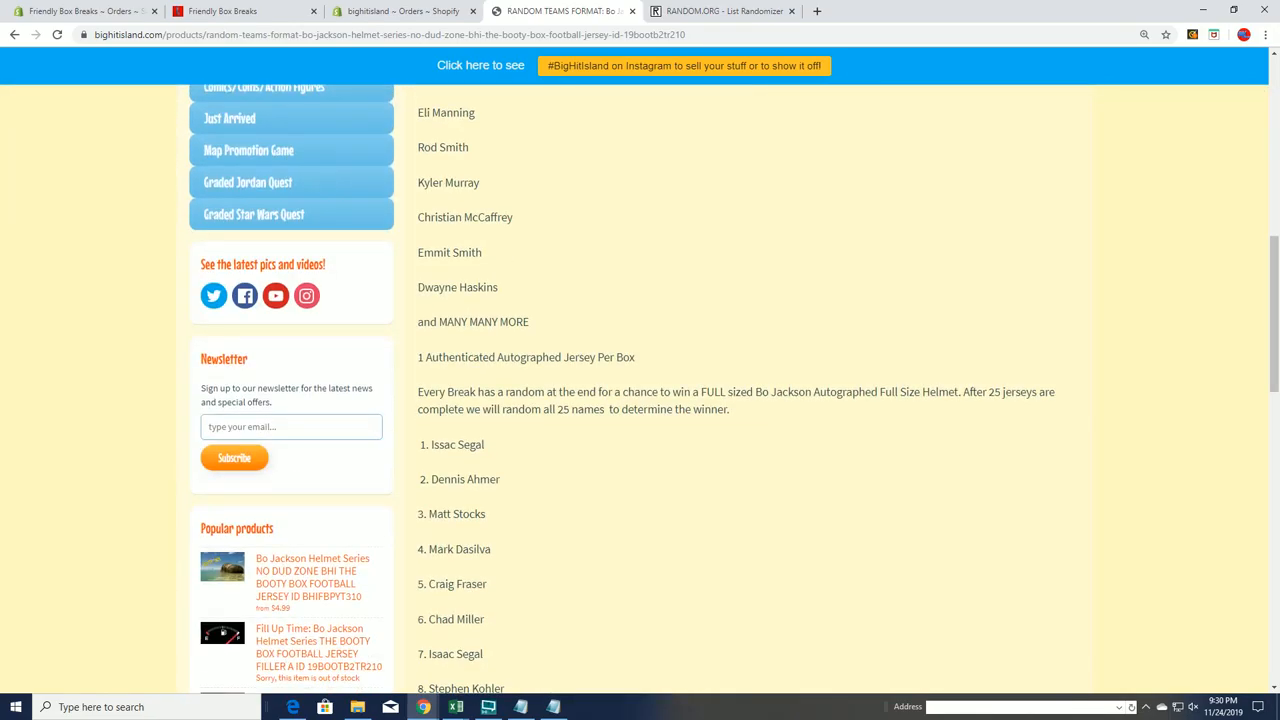